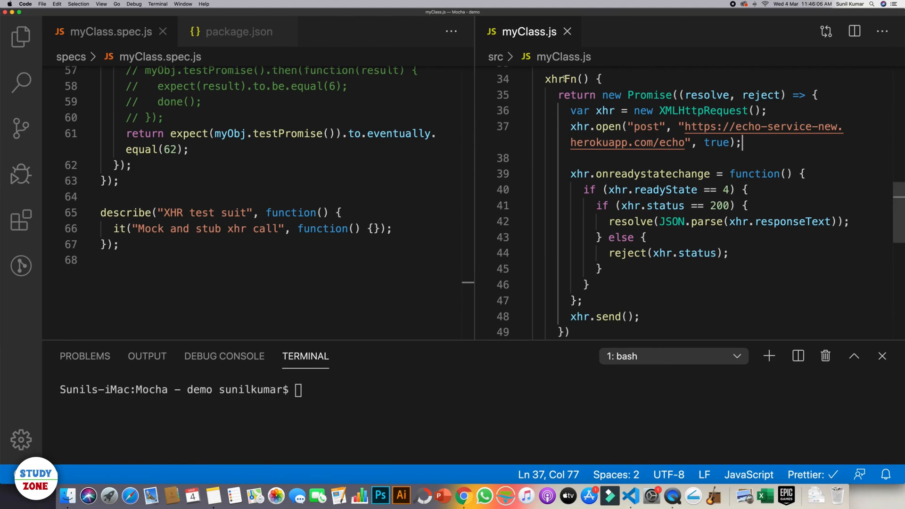
# Bring up the nock package page on npmjs.com and highlight the package name
pyautogui.doubleClick(560, 79)
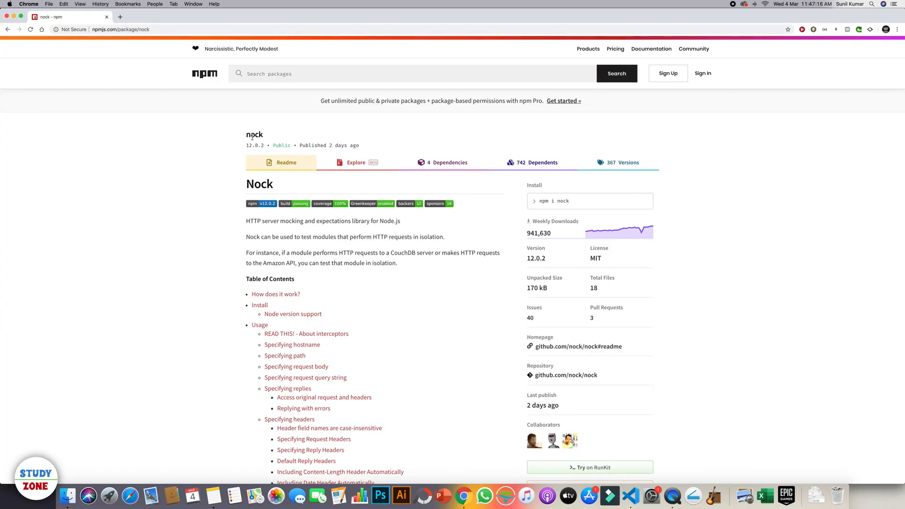
pyautogui.doubleClick(253, 135)
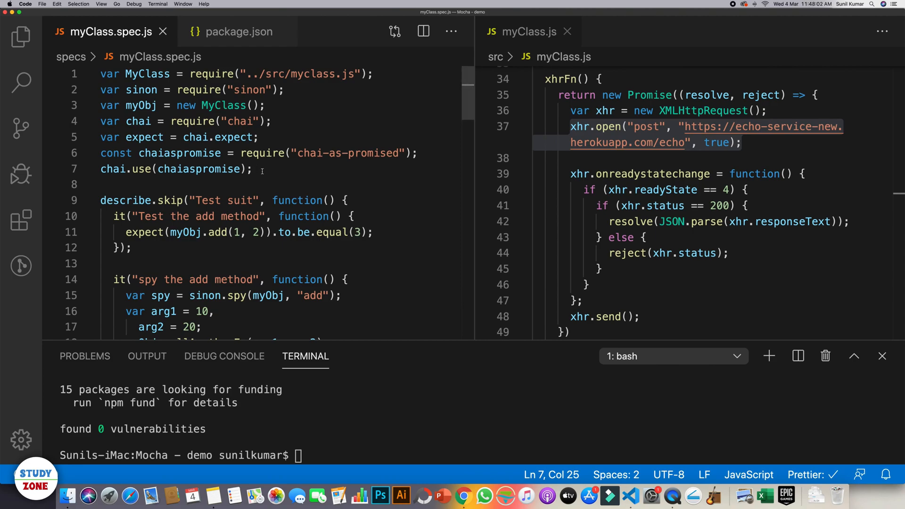
# Add const nock = require("nock") to myClass.spec.js, then look at the xhrFn method in myClass.js
pyautogui.write('const')
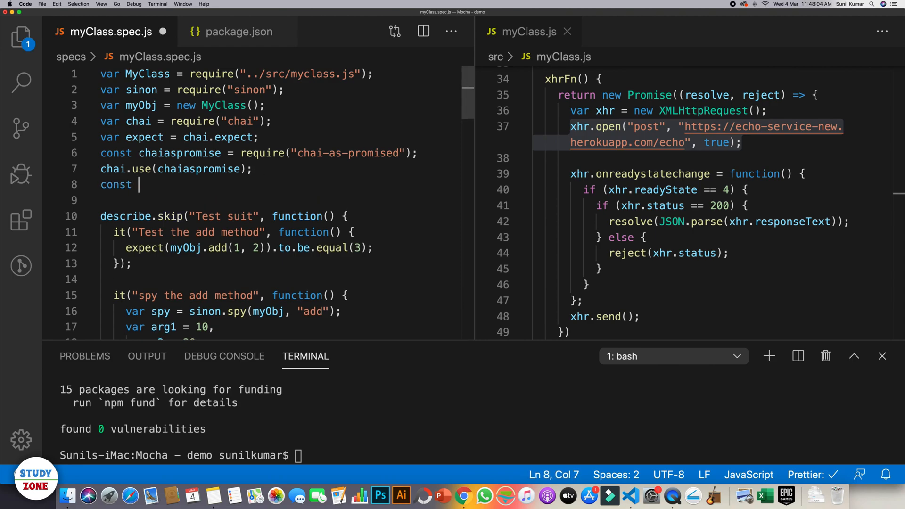
pyautogui.write('nock = r')
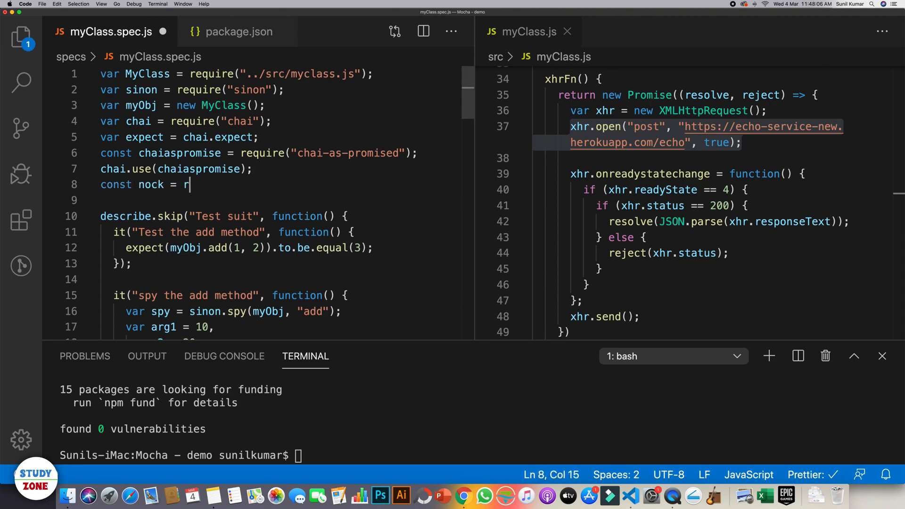
pyautogui.write('equire("no")')
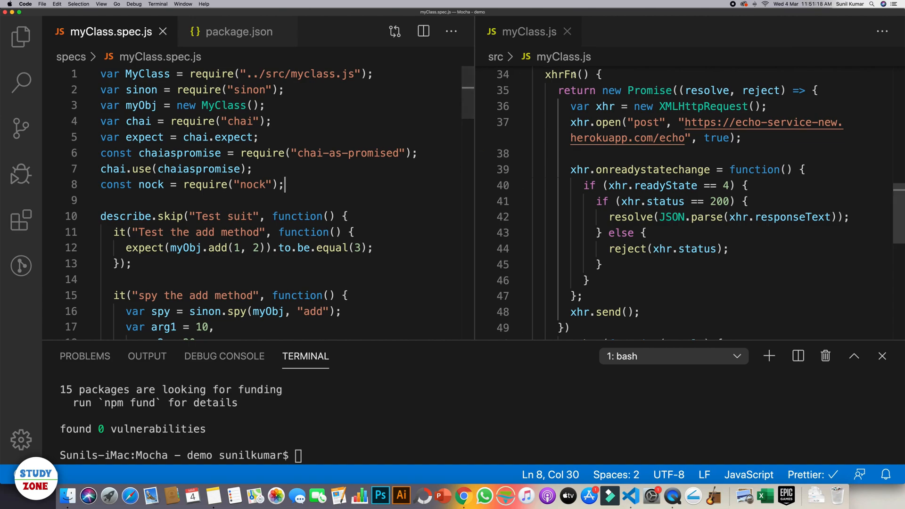
pyautogui.doubleClick(560, 74)
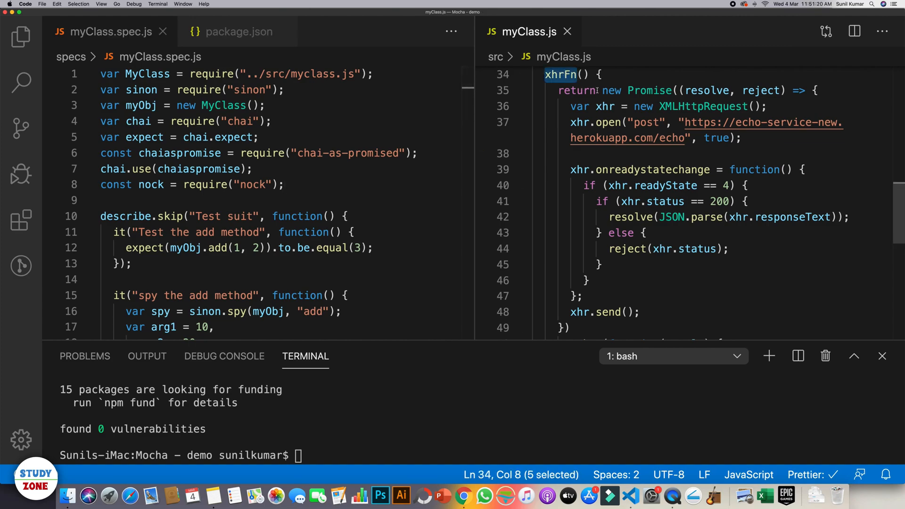
pyautogui.click(650, 91)
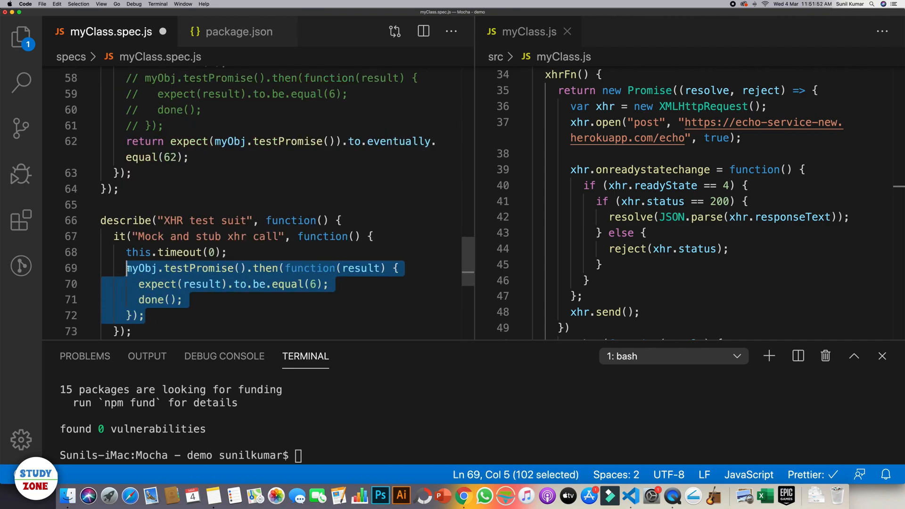
# Replace the testPromise call in the pasted test body with myObj.xhrFn()
pyautogui.click(181, 300)
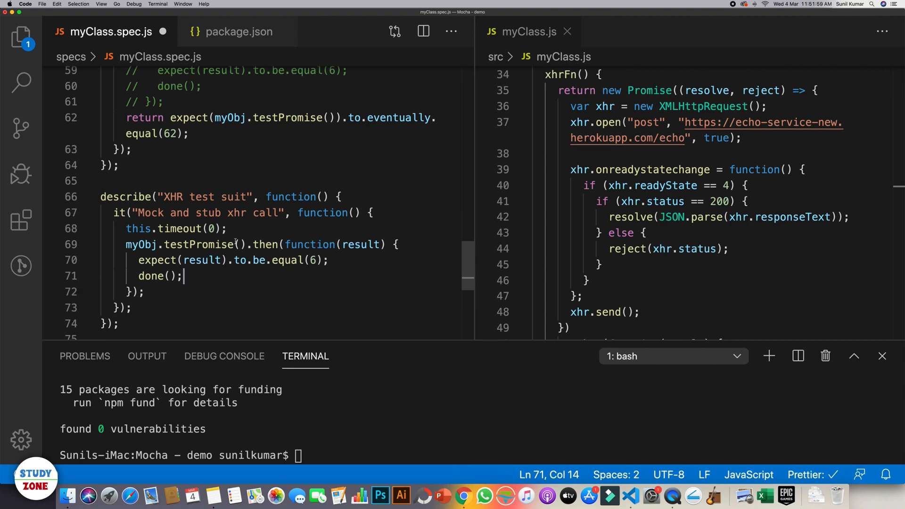
pyautogui.doubleClick(198, 244)
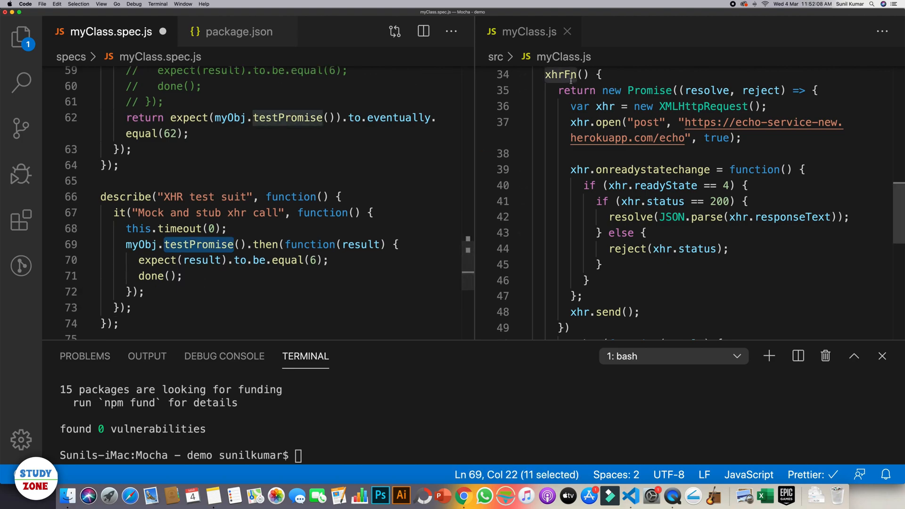
pyautogui.doubleClick(559, 75)
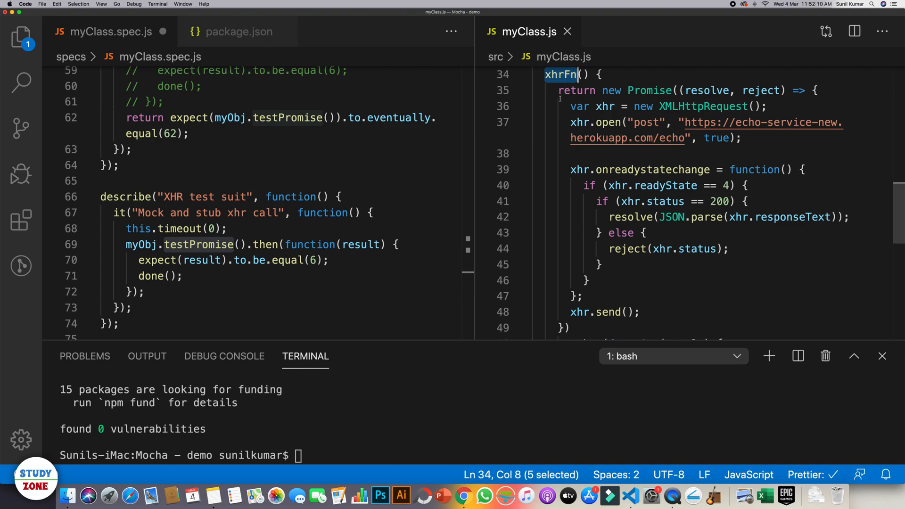
pyautogui.doubleClick(198, 244)
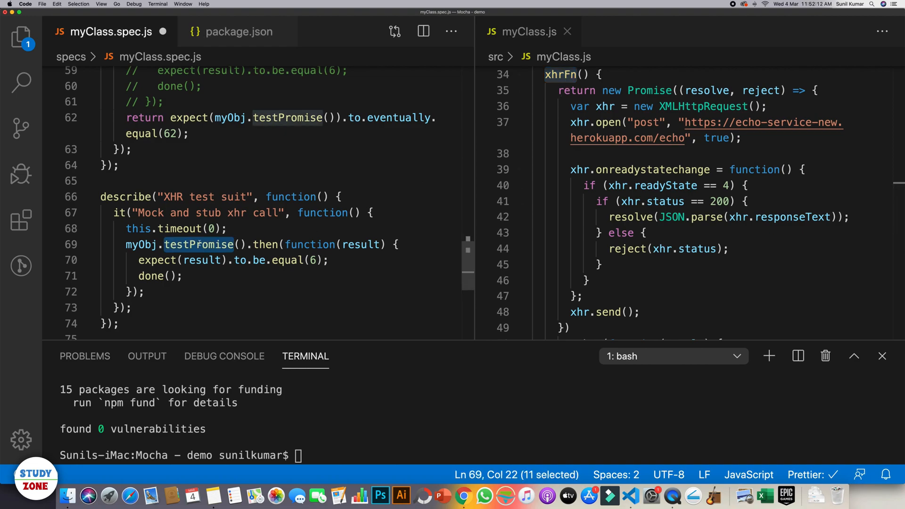
pyautogui.write('xhrFn')
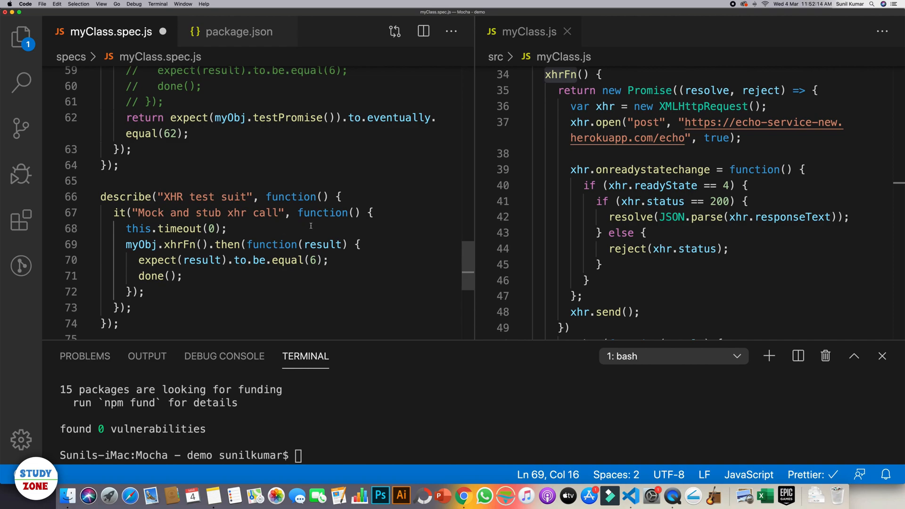
# Replace the expect line with console.log(result)
pyautogui.moveTo(164, 260); pyautogui.dragTo(327, 260)
pyautogui.write('console')
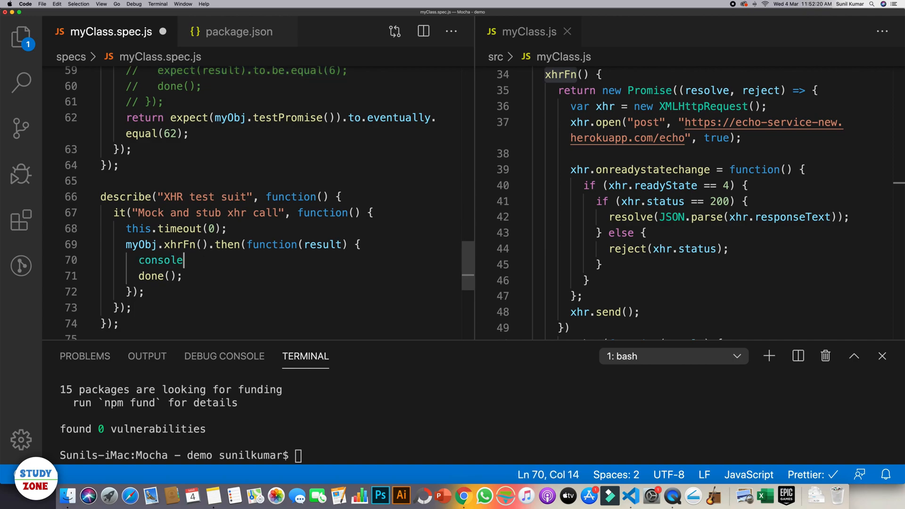
pyautogui.write('.log()')
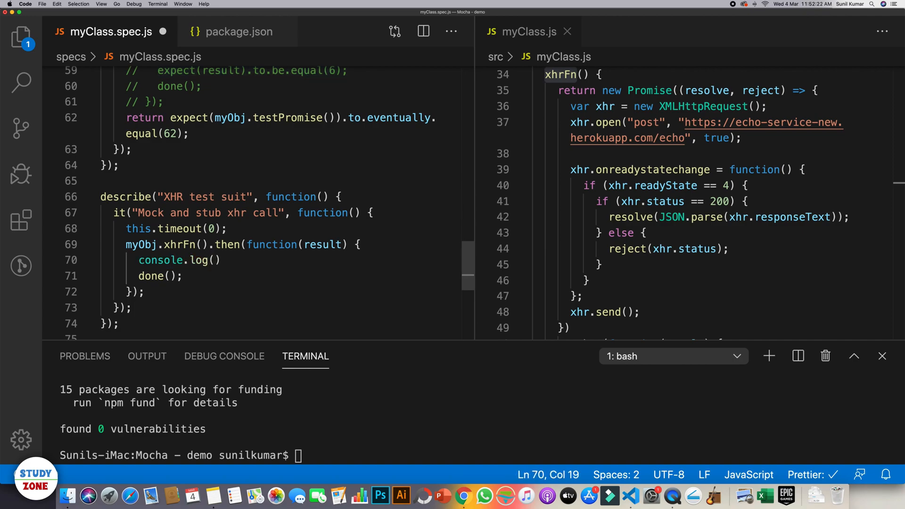
pyautogui.write('result')
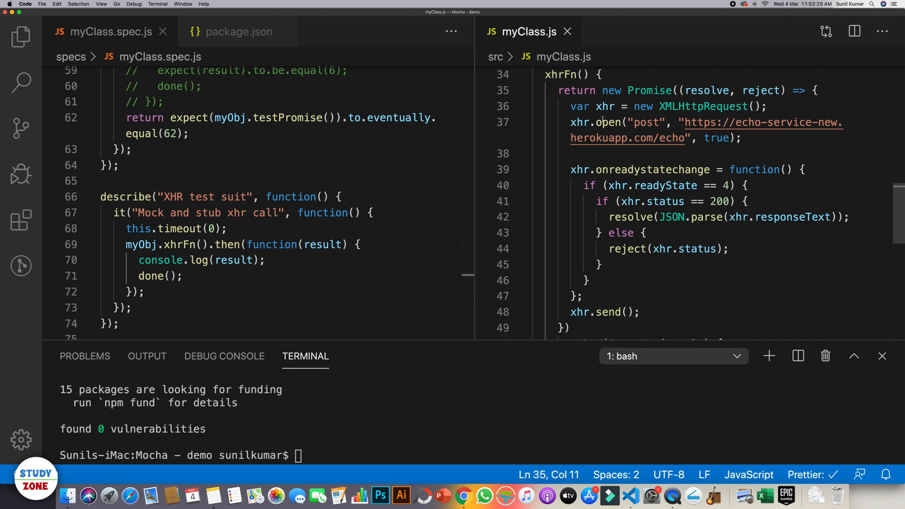
pyautogui.moveTo(570, 123); pyautogui.dragTo(740, 138)
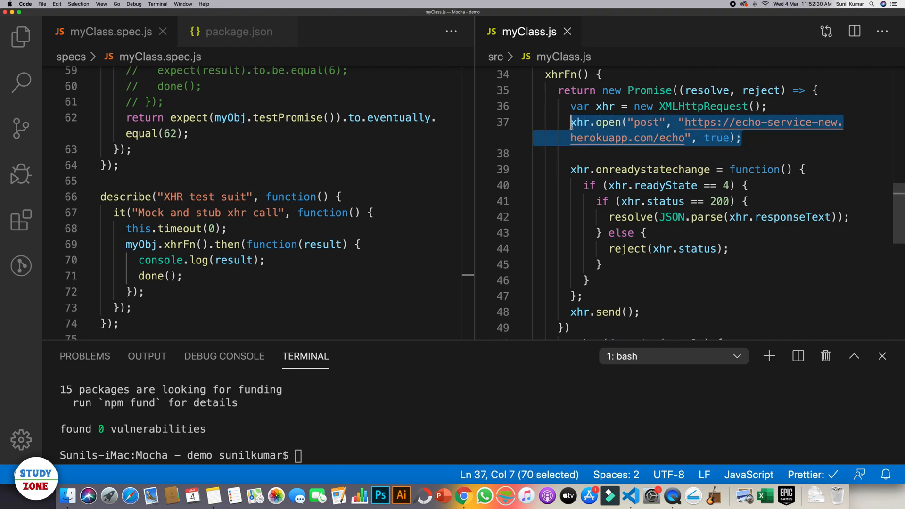
pyautogui.doubleClick(644, 123)
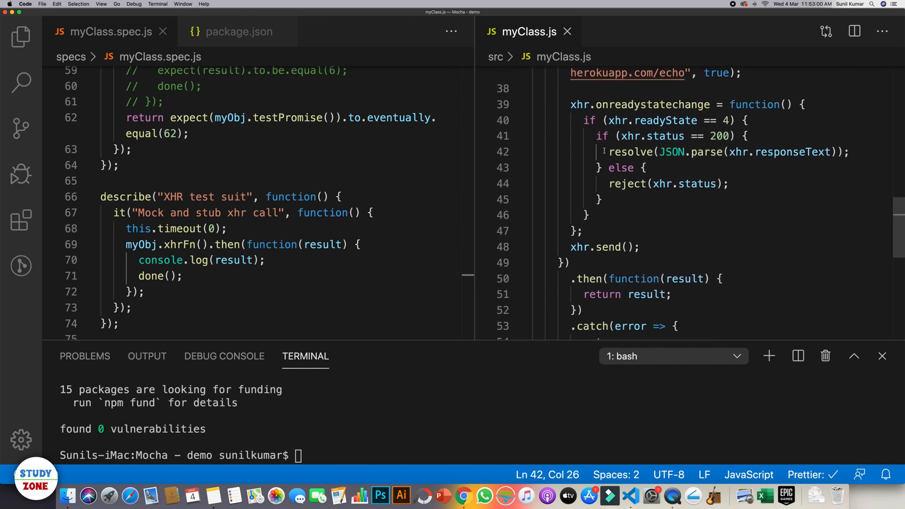
pyautogui.moveTo(608, 151); pyautogui.dragTo(848, 151)
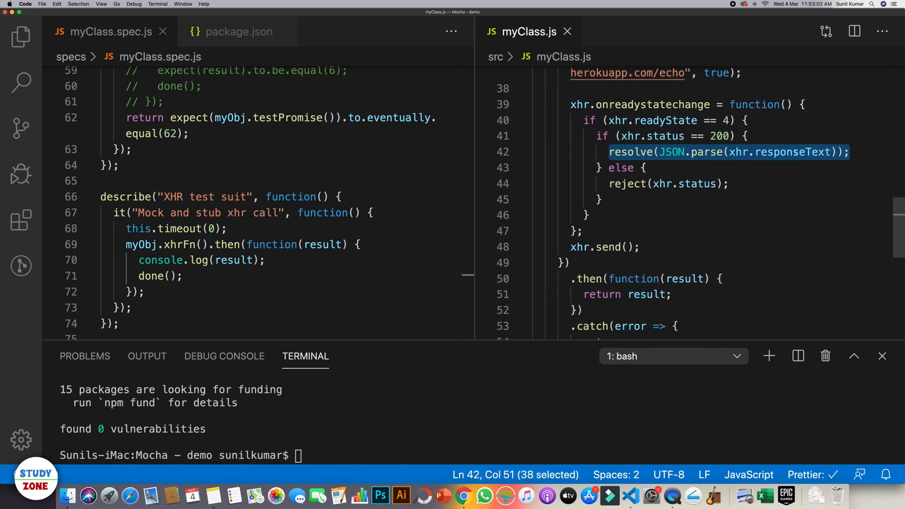
pyautogui.doubleClick(792, 152)
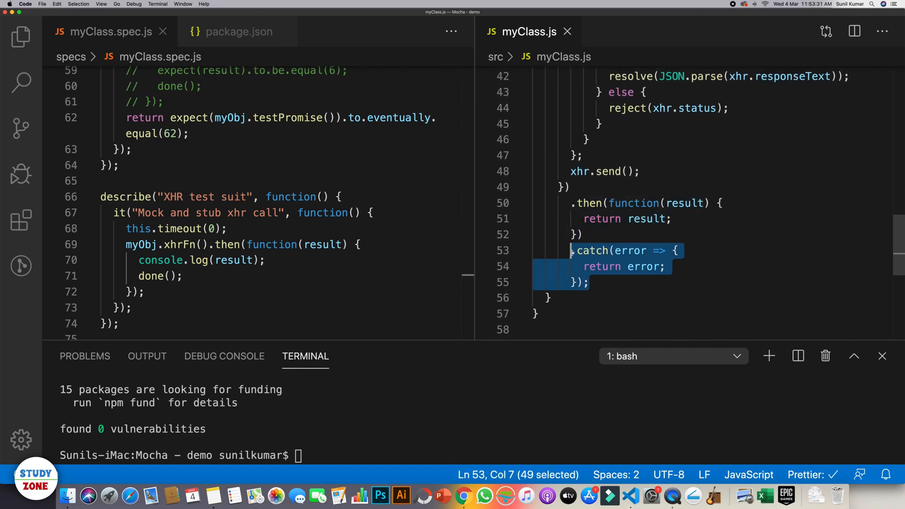
pyautogui.click(648, 219)
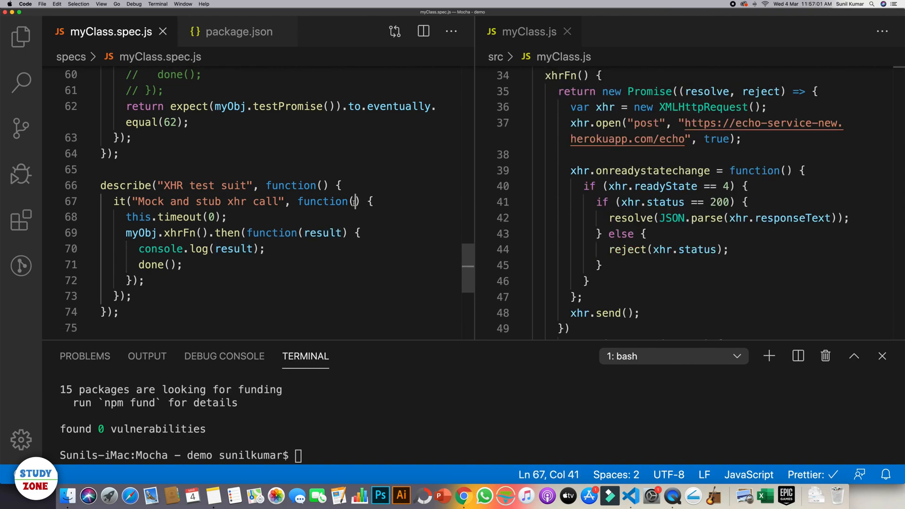
# Add a done parameter to the it() callback of the XHR test
pyautogui.write('done')
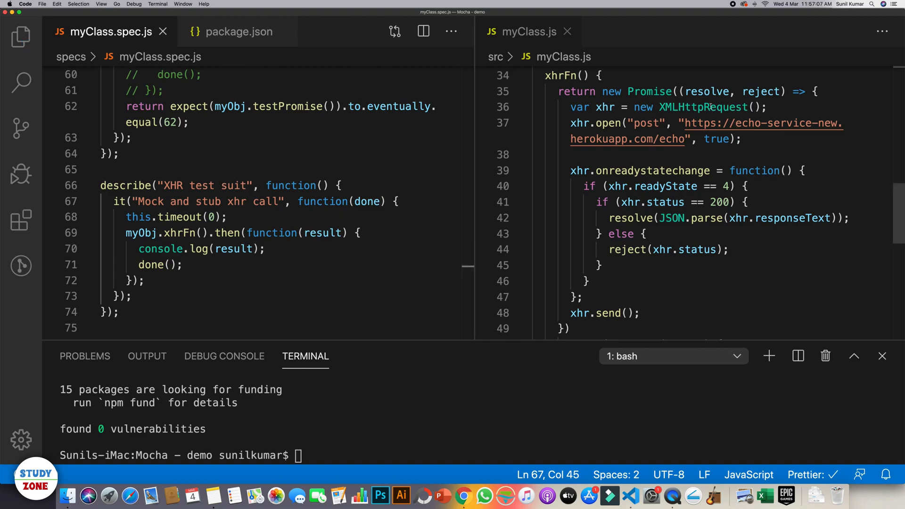
pyautogui.doubleClick(701, 153)
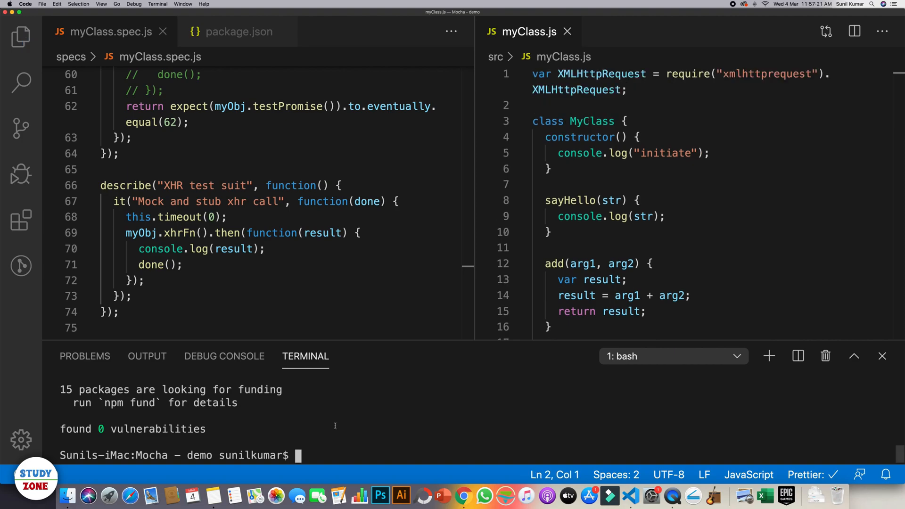
# Run npm run test, hit 'Cannot find module xmlhttprequest', run npm i, then rerun the tests to 1 passing
pyautogui.write('npm run test')
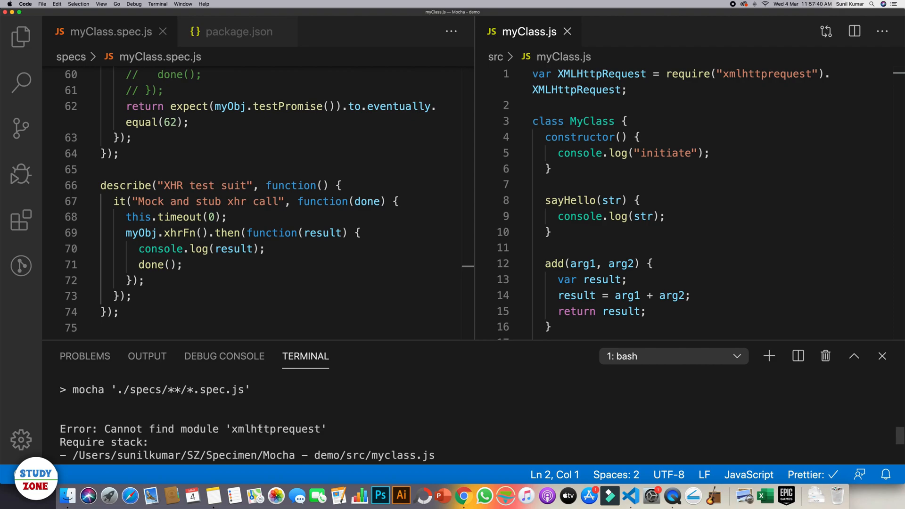
pyautogui.doubleClick(276, 428)
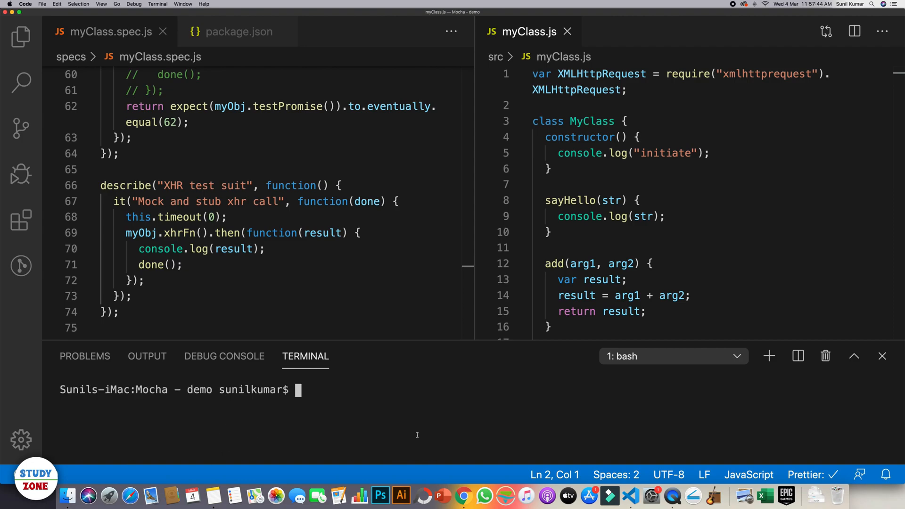
pyautogui.write('npm i')
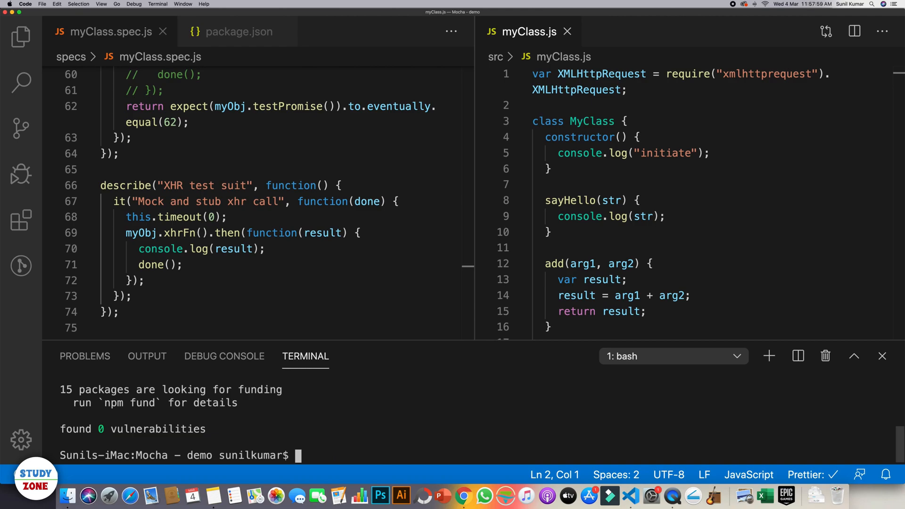
pyautogui.write('npm run test')
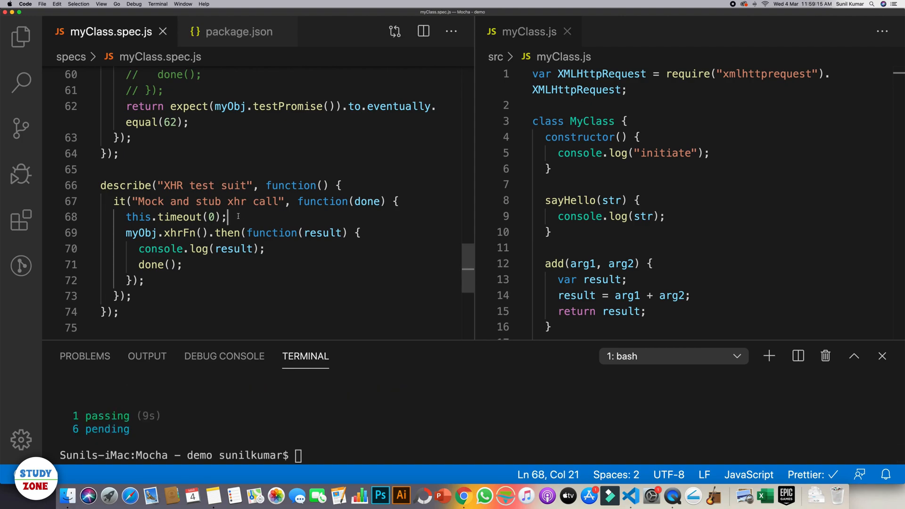
# Declare const scope = nock("...") with the echo service host URL
pyautogui.write('c')
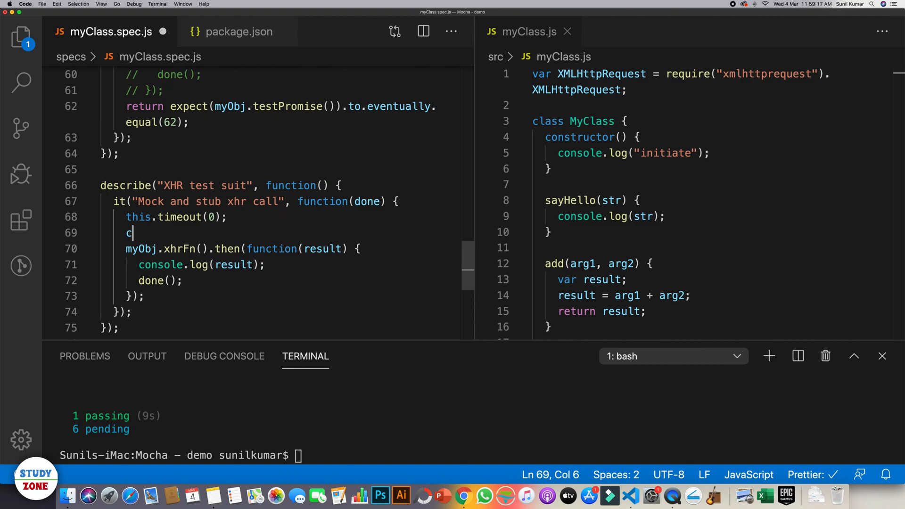
pyautogui.write('onst s')
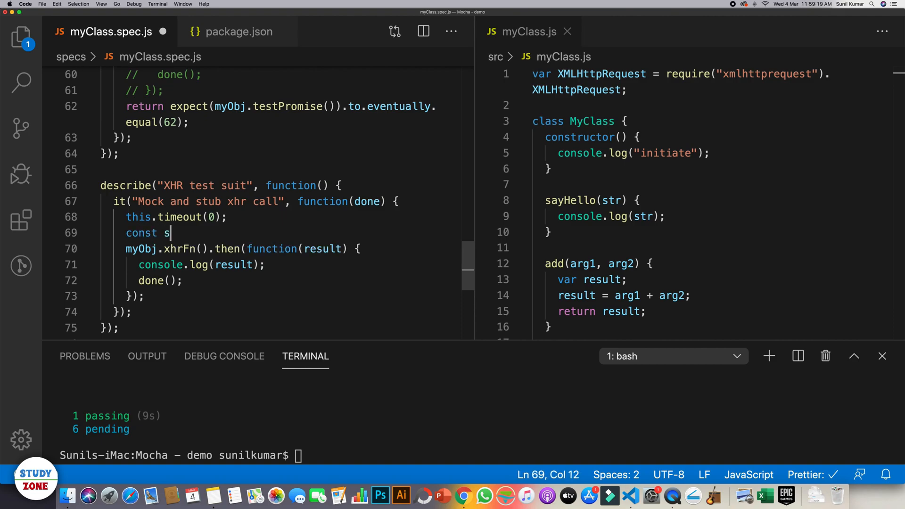
pyautogui.write('cope =')
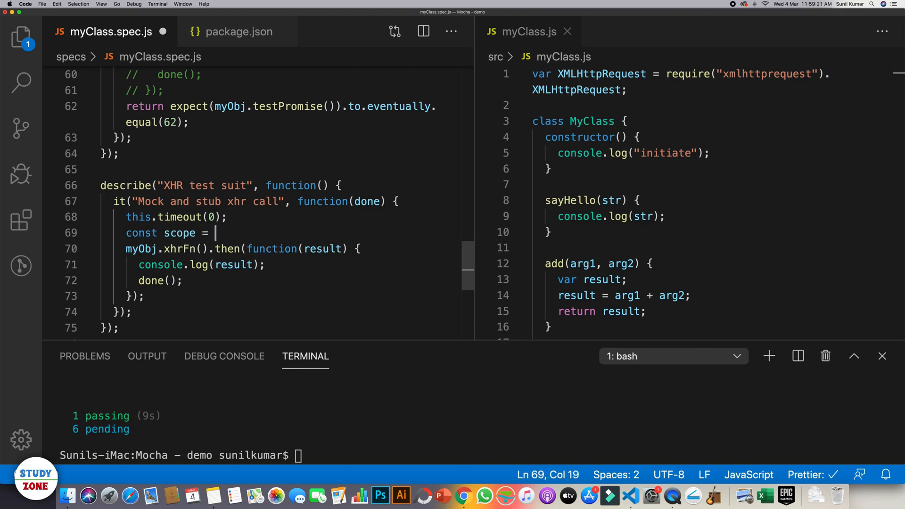
pyautogui.write('nock')
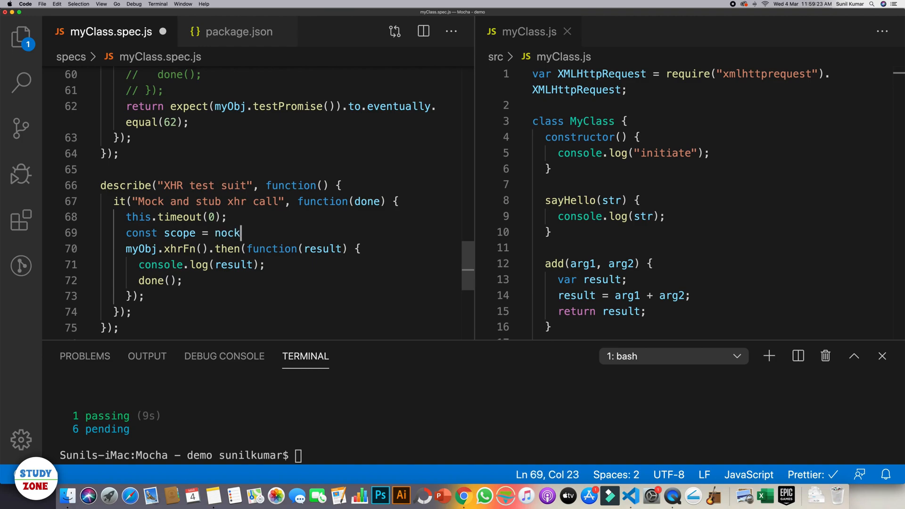
pyautogui.write('()')
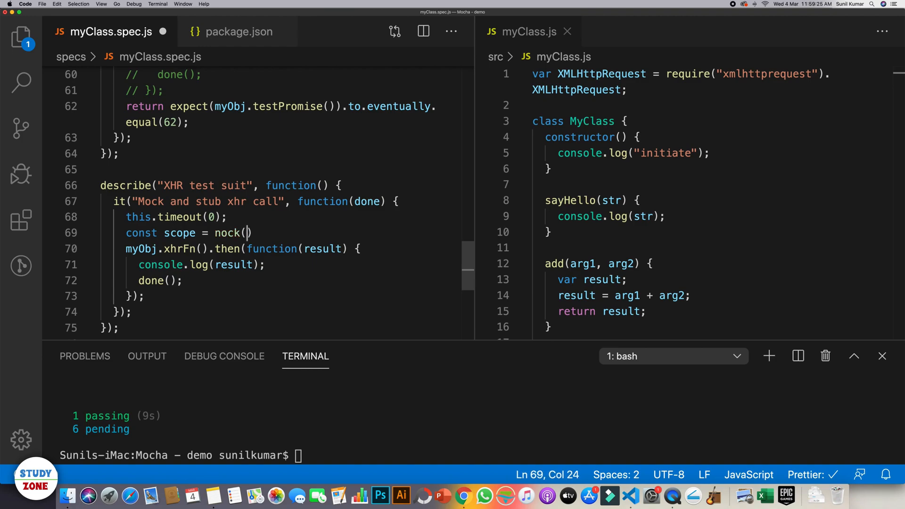
pyautogui.write('"')
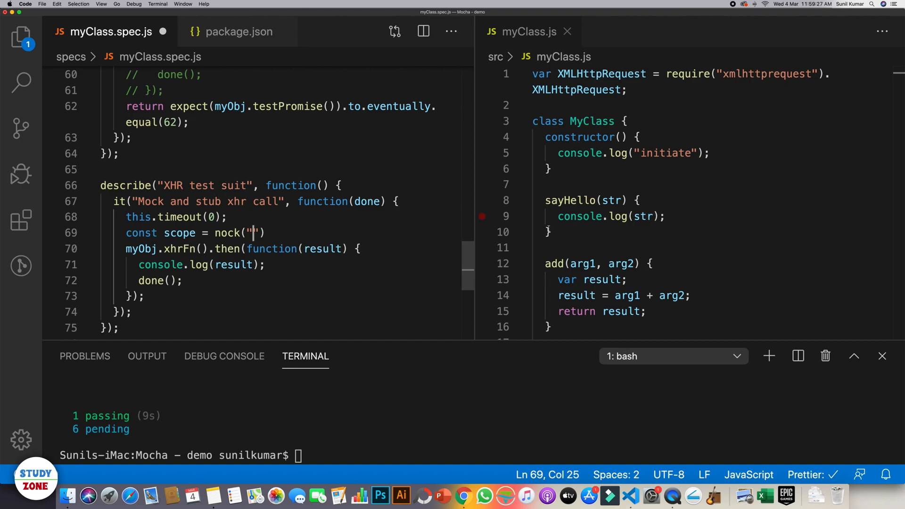
pyautogui.scroll(-3)
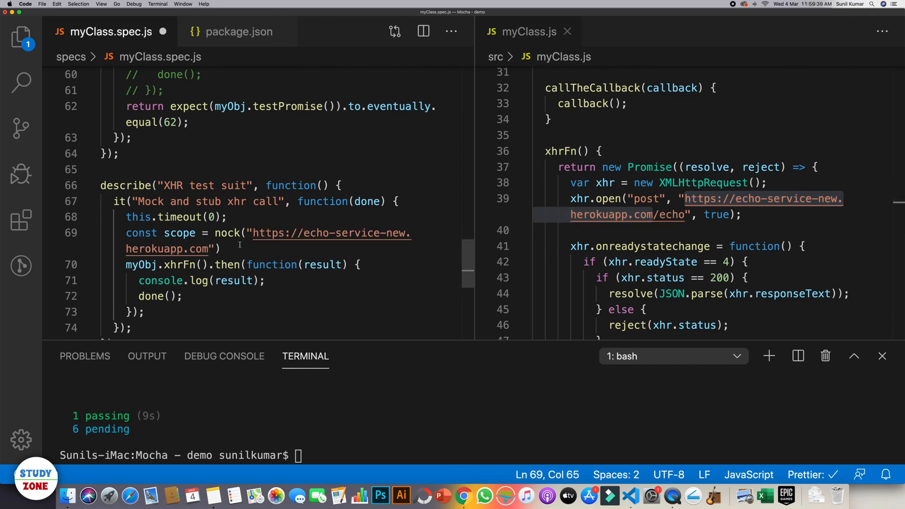
# Chain .post("/echo").reply(200, { id: 123 }) onto the scope and save the spec
pyautogui.write('.post')
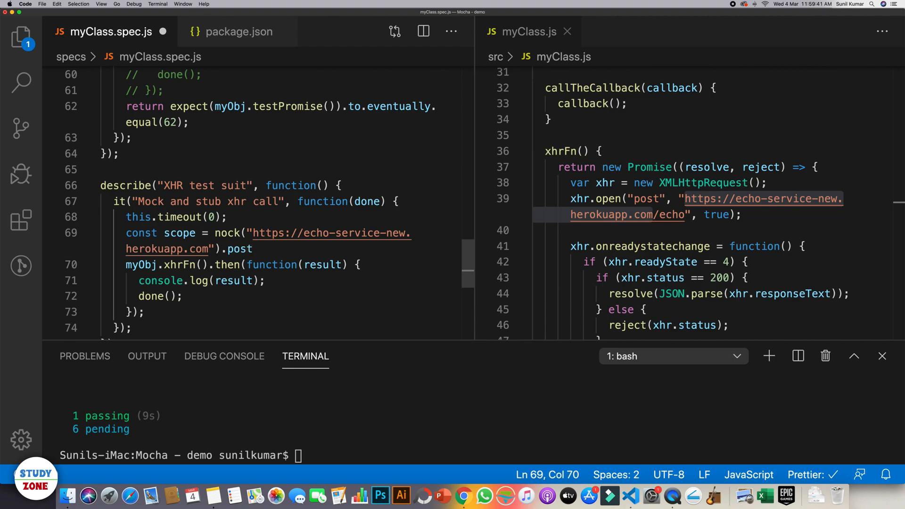
pyautogui.write('("")')
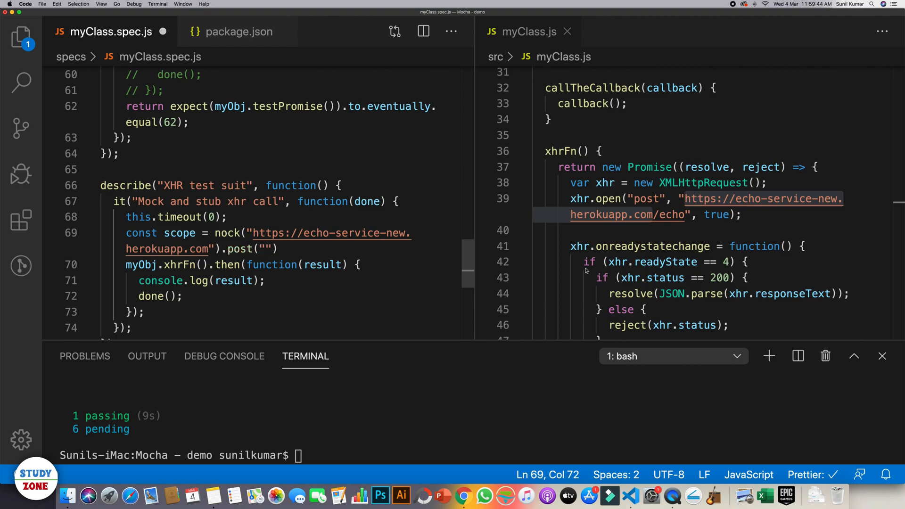
pyautogui.doubleClick(670, 213)
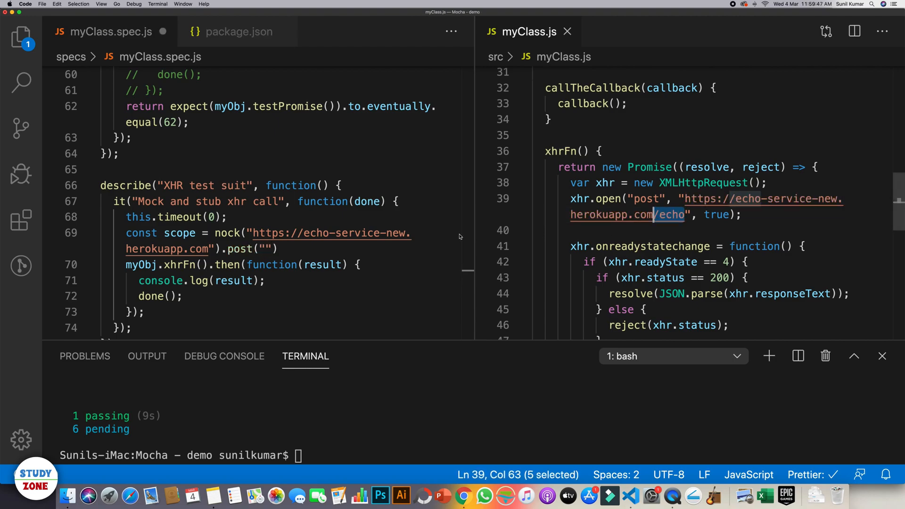
pyautogui.write('/echo')
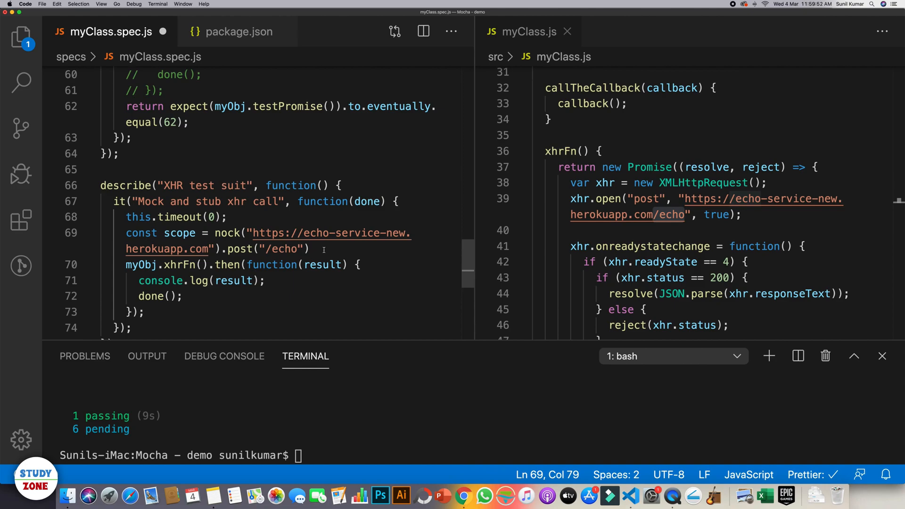
pyautogui.write('.')
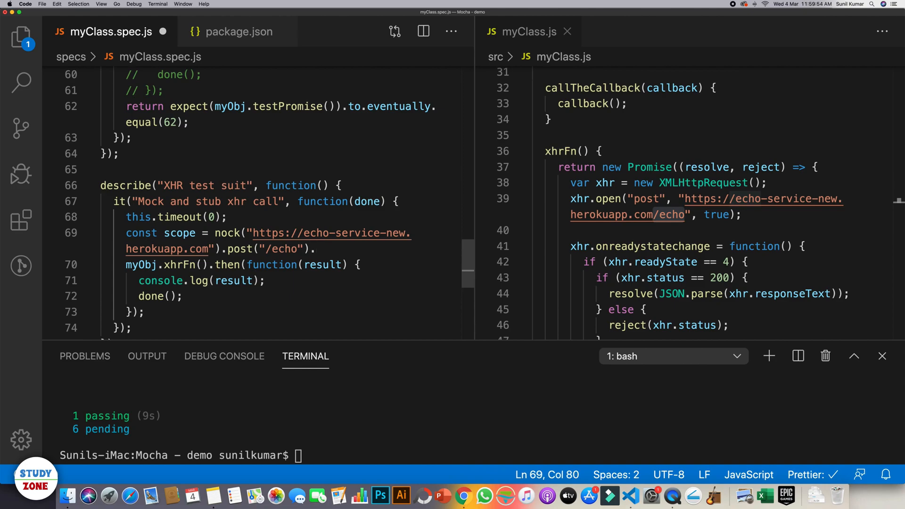
pyautogui.write('.reply')
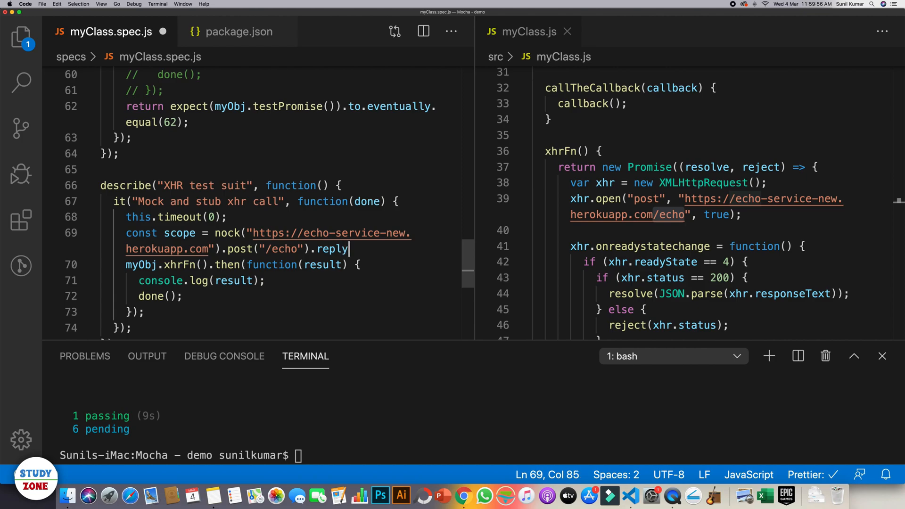
pyautogui.write('()')
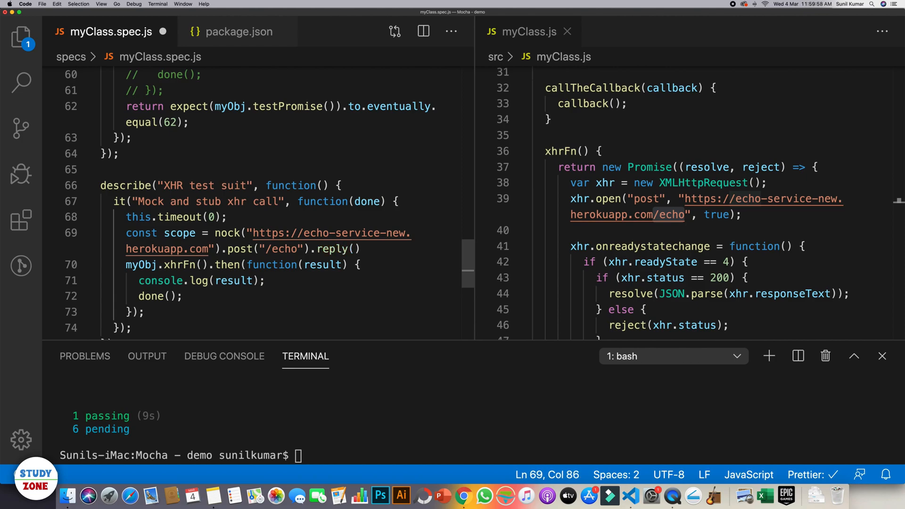
pyautogui.write('2')
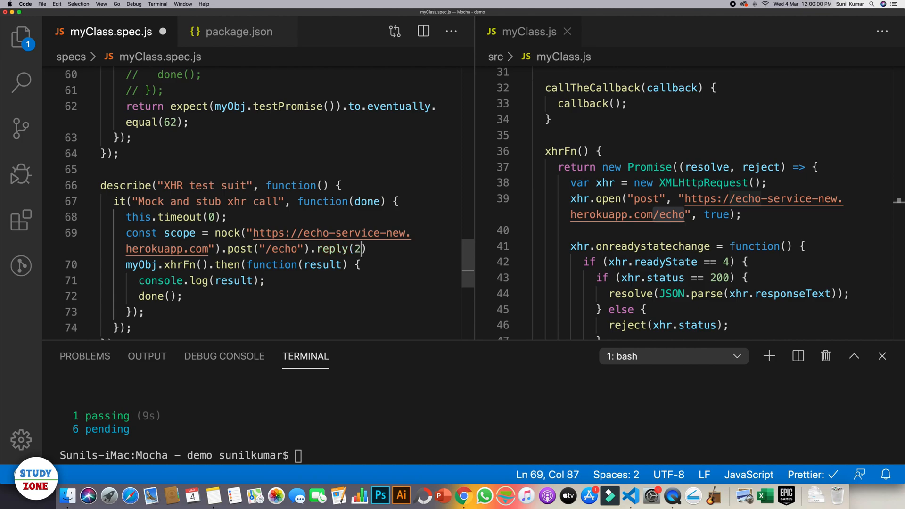
pyautogui.write('00,')
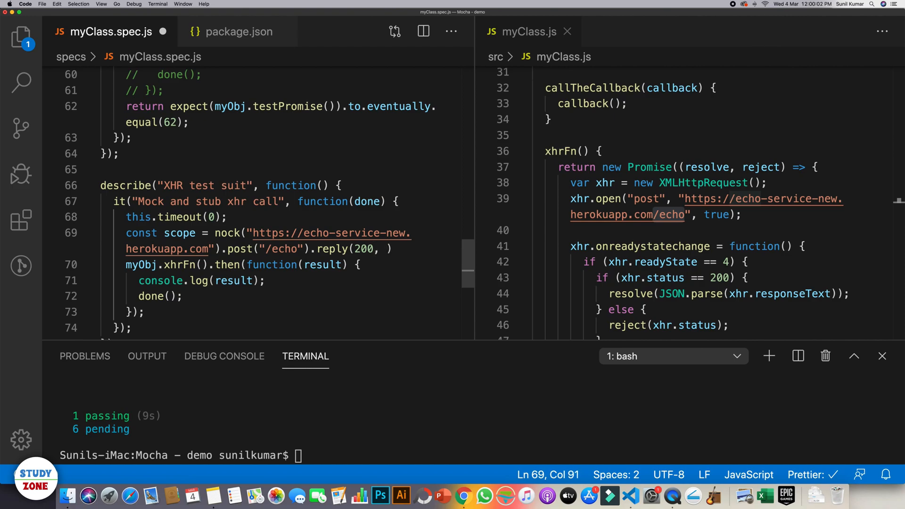
pyautogui.write('{')
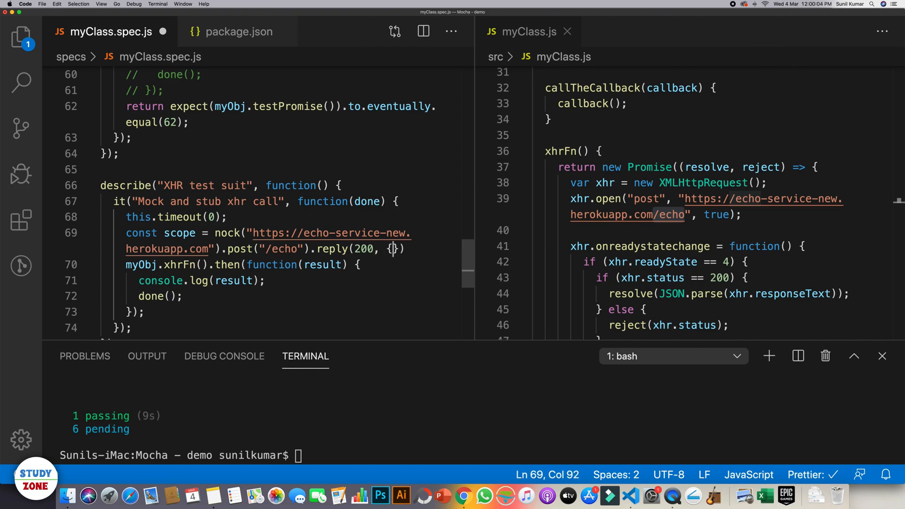
pyautogui.write('id')
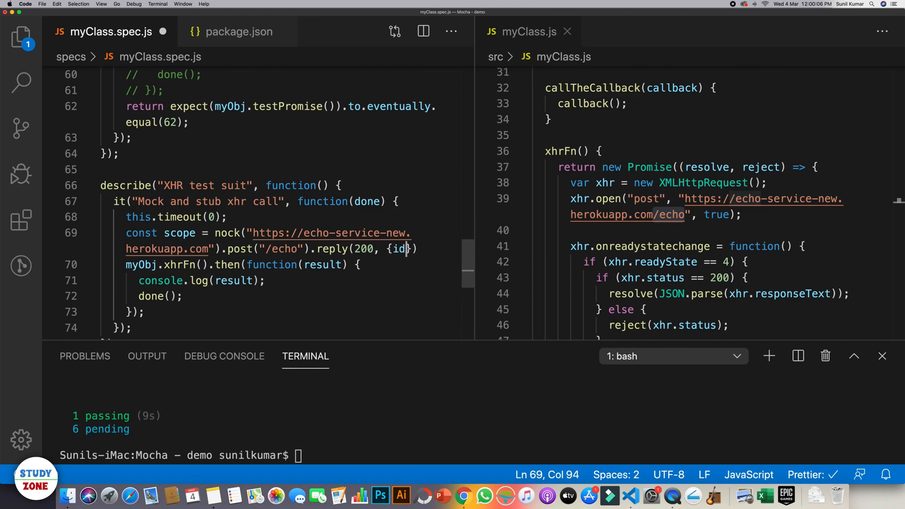
pyautogui.write(':')
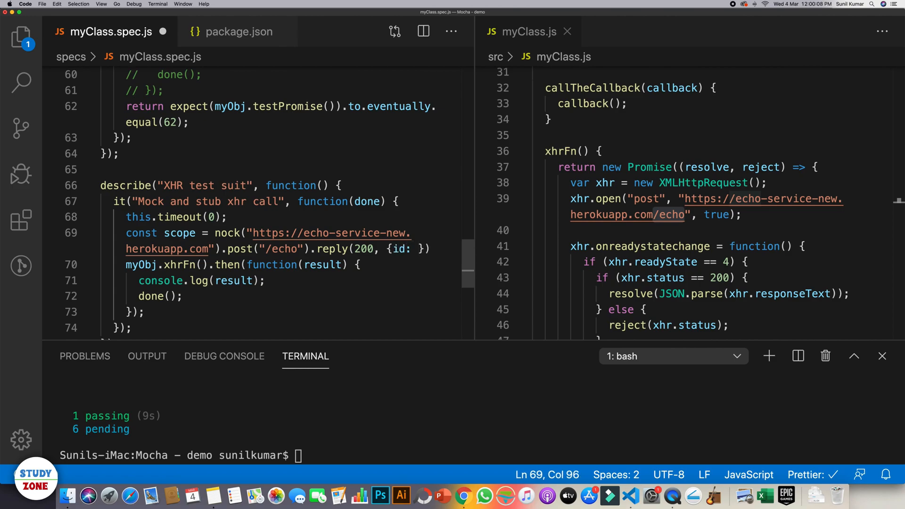
pyautogui.write('123')
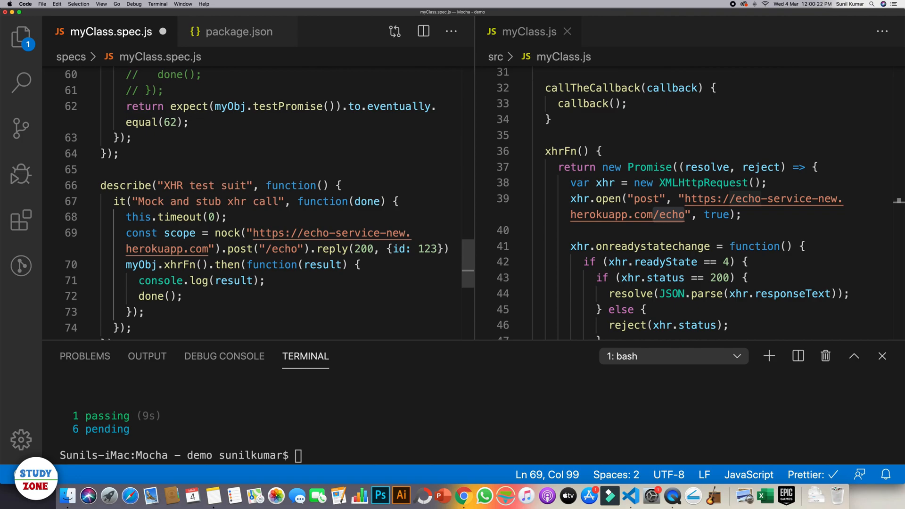
pyautogui.press('cmd+s')
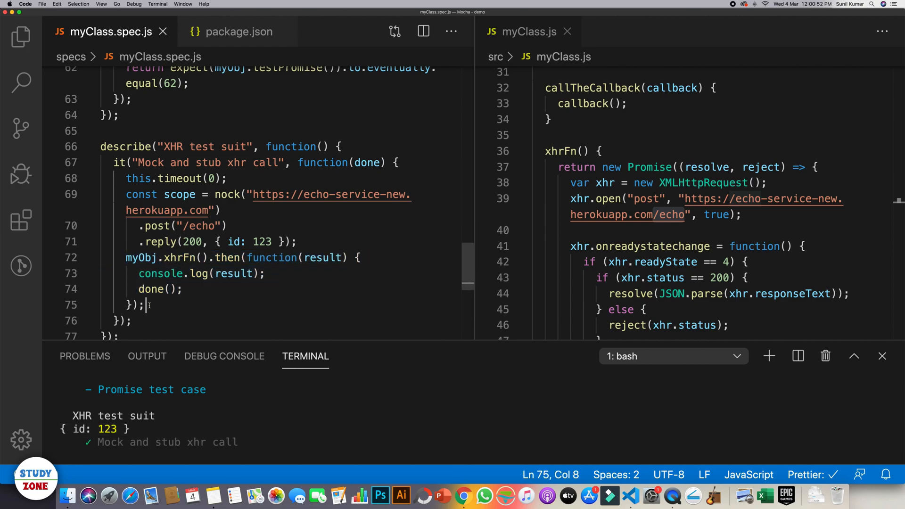
# Delete the this.timeout(0) line from the XHR test
pyautogui.click(298, 242)
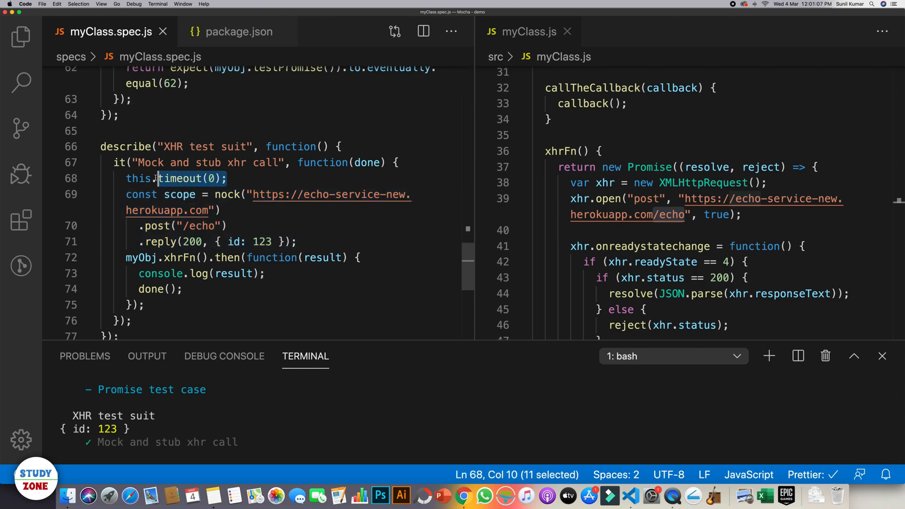
pyautogui.press('Backspace')
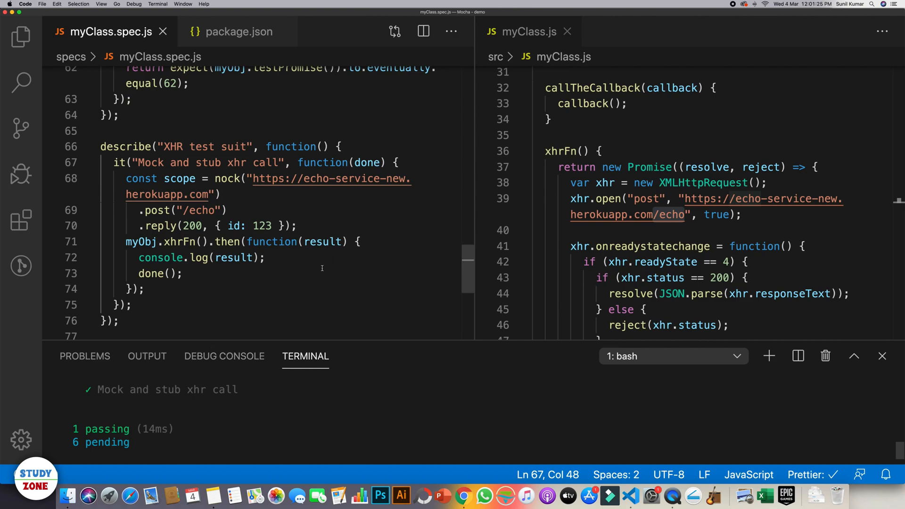
# Highlight the mocked reply body { id: 123 } for review after the 14ms passing run
pyautogui.moveTo(216, 225); pyautogui.dragTo(279, 225)
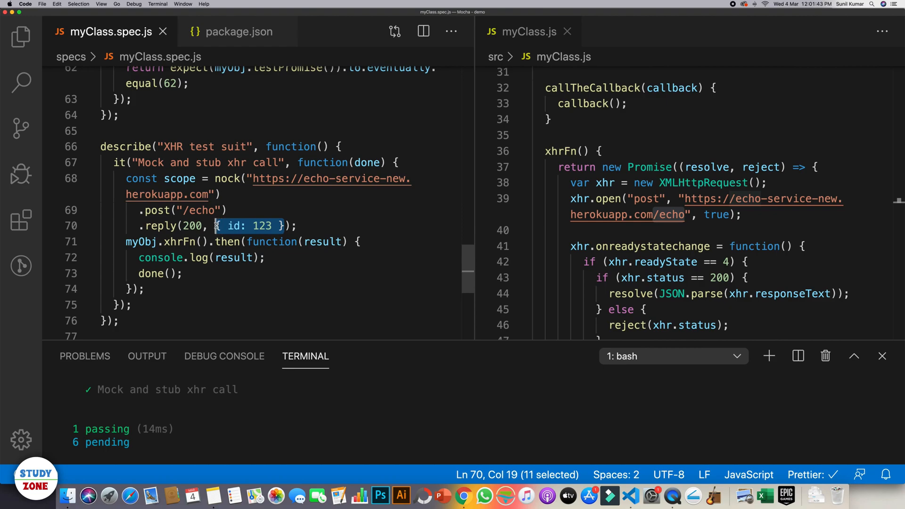
pyautogui.moveTo(274, 264)
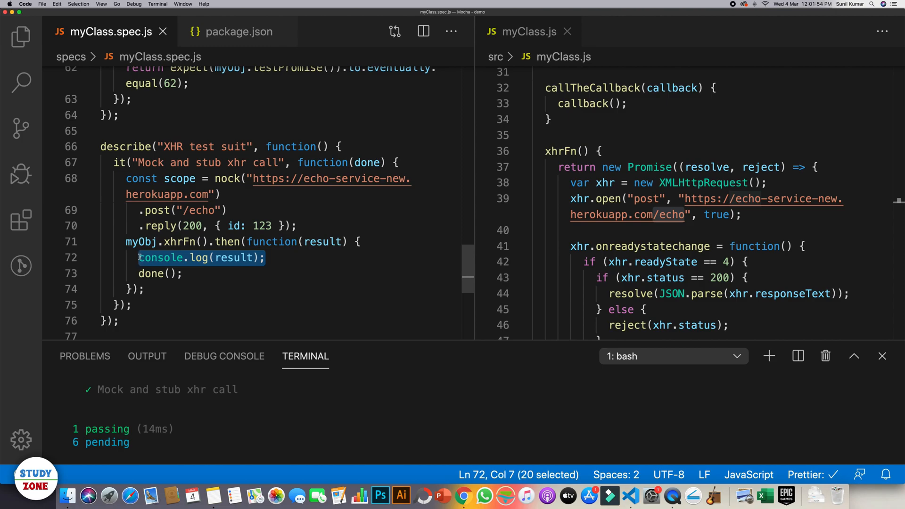
# Replace console.log(result) with expect(result).to.be.equal({ id: 1234 })
pyautogui.write('expect(re')
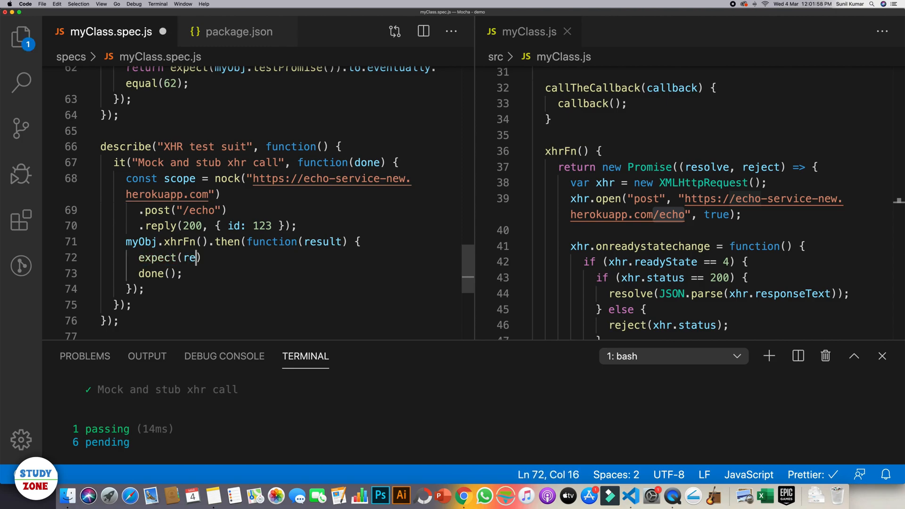
pyautogui.write('sult).to')
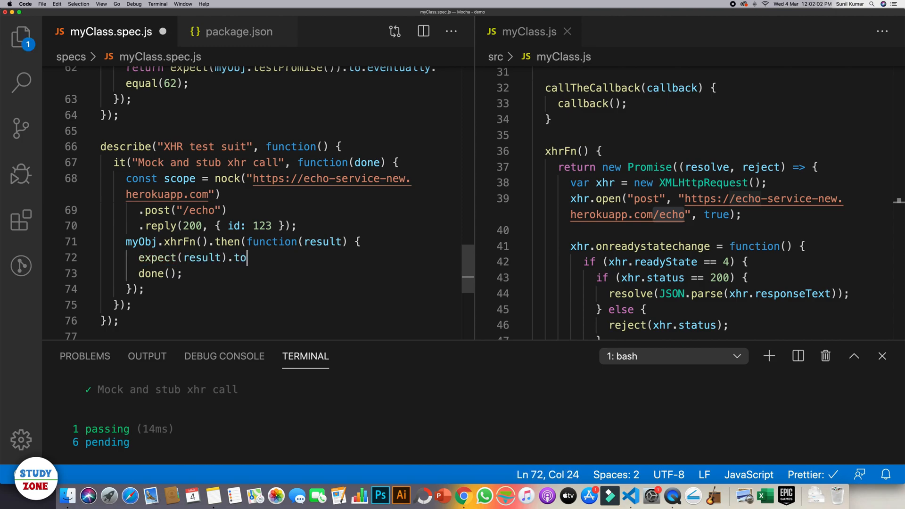
pyautogui.write('.be.e')
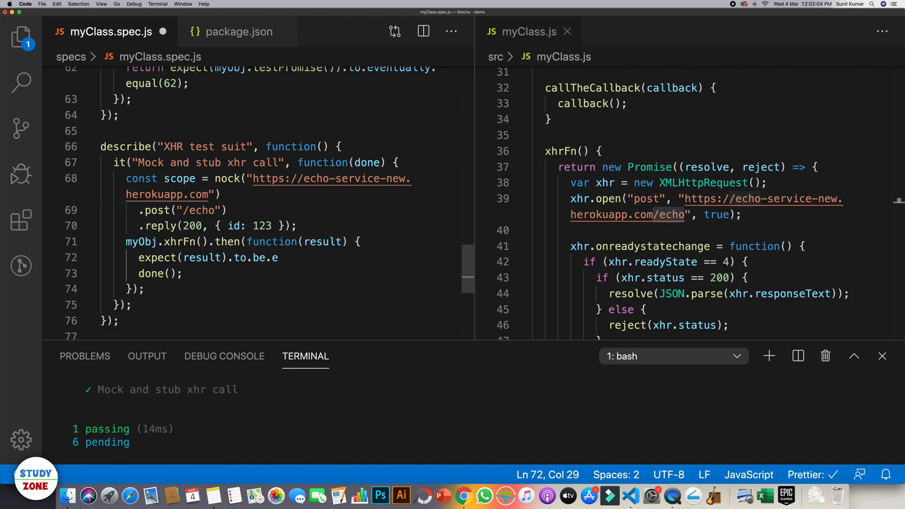
pyautogui.write('qual()')
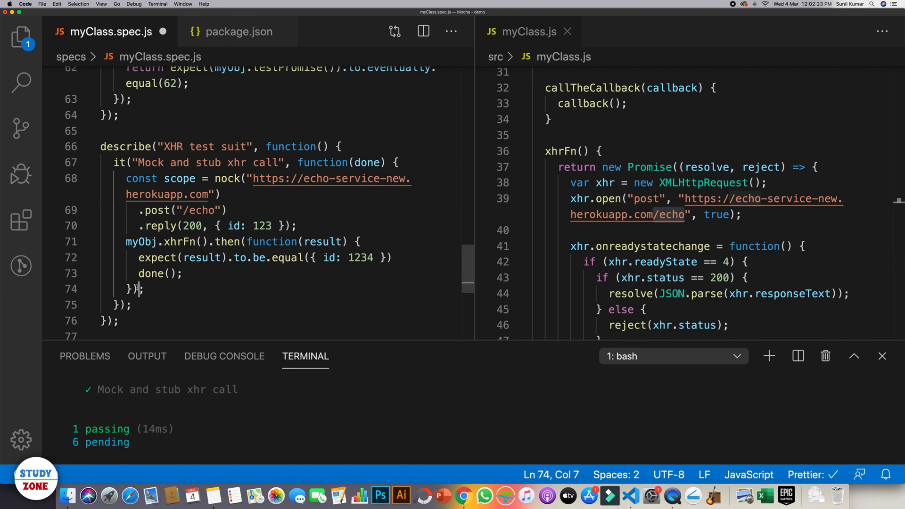
# Add a .catch(error => done(new Error("test case failed"))) to the promise chain
pyautogui.write('.catch')
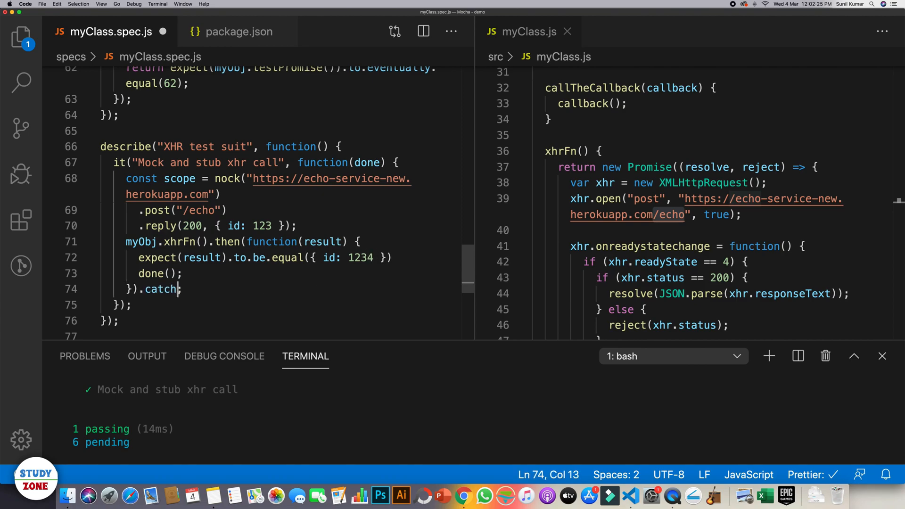
pyautogui.write('(errror => {')
pyautogui.write('done(new Error("test case failed"));')
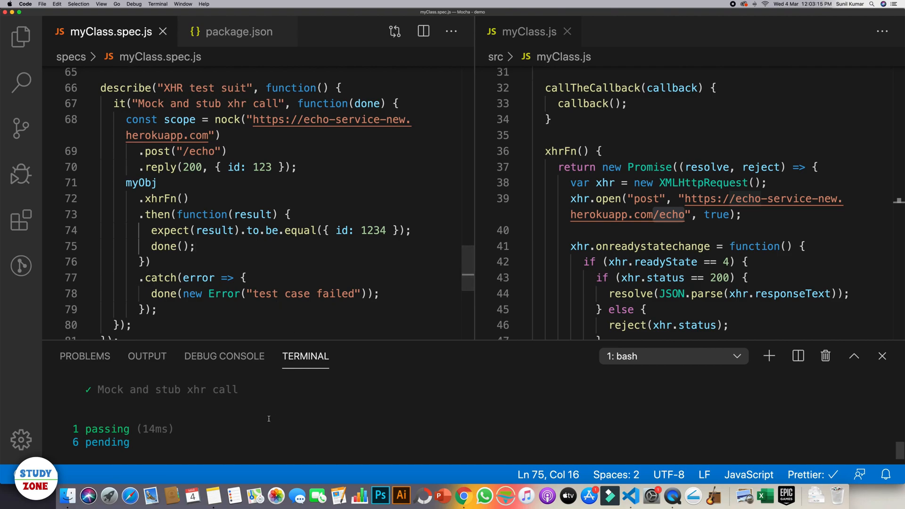
# Run npm run test and match the 'test case failed' output to the error message in the spec
pyautogui.write('npm run test')
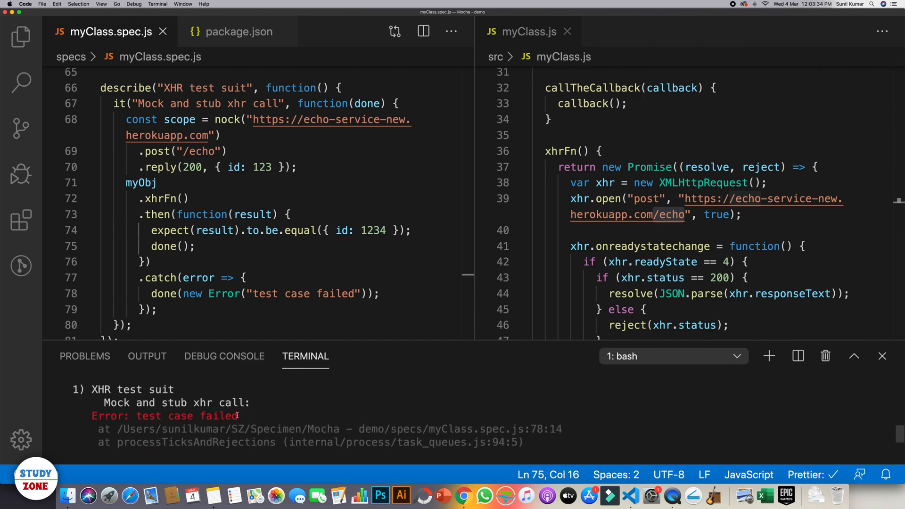
pyautogui.doubleClick(109, 416)
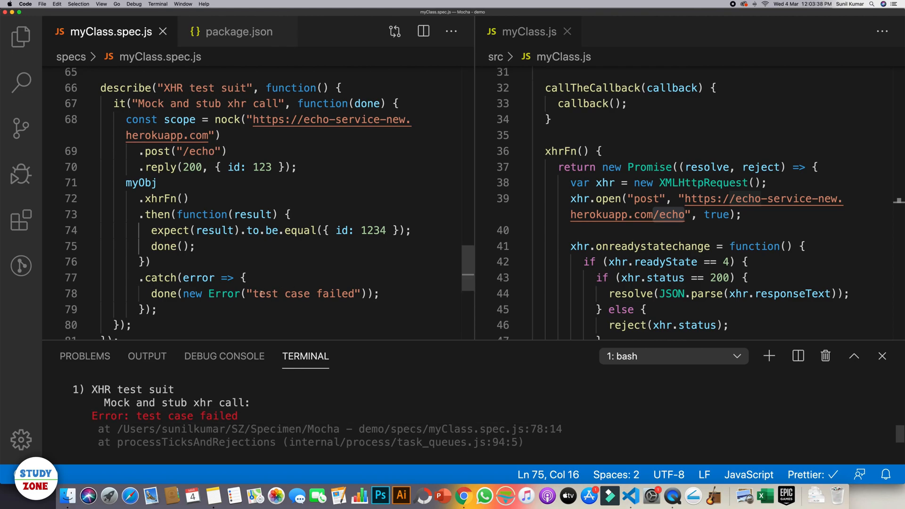
pyautogui.doubleClick(297, 294)
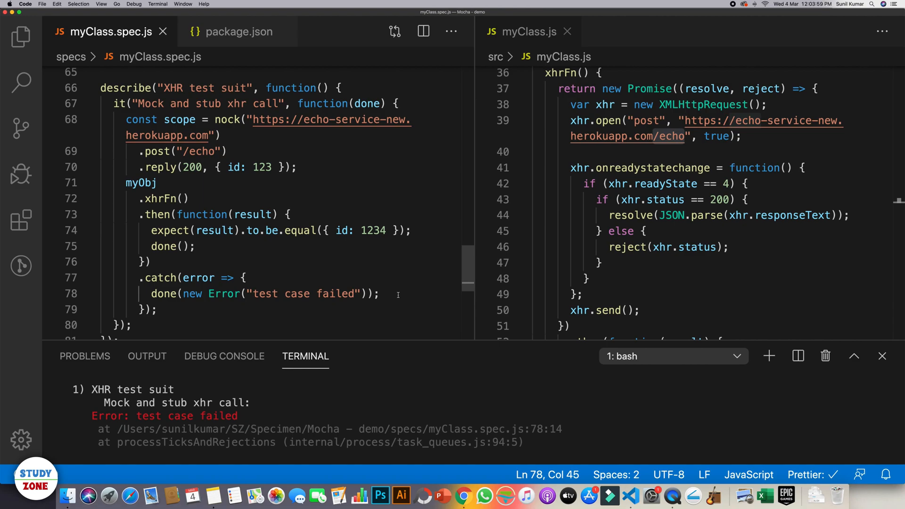
# Switch to Chrome's nock npm page and scroll to the Specifying request body examples
pyautogui.click(462, 494)
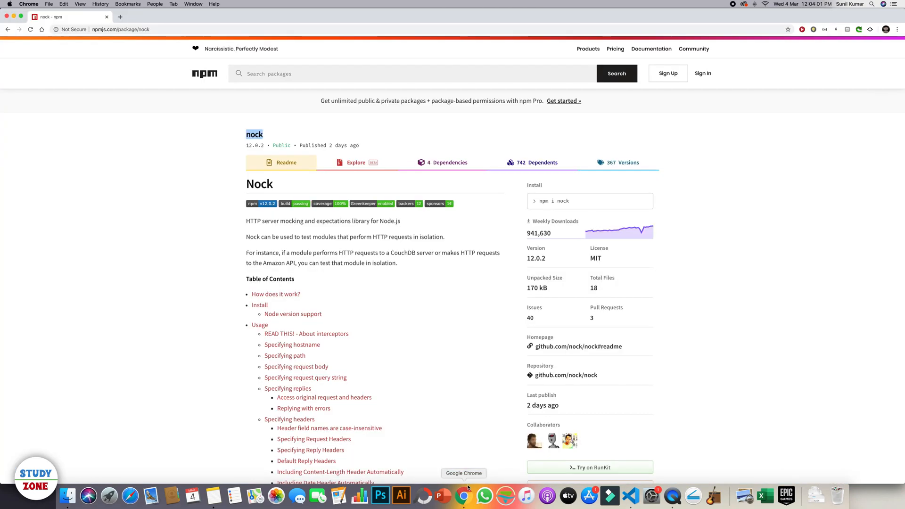
pyautogui.scroll(-3)
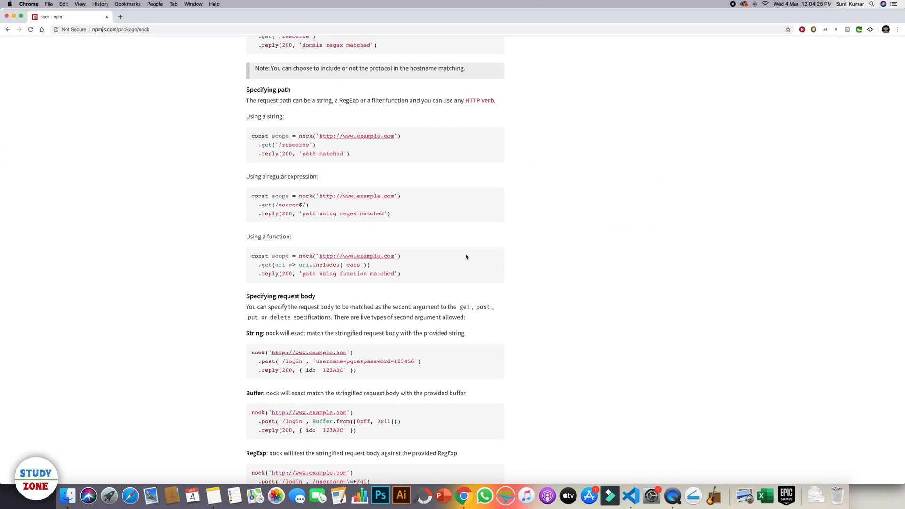
pyautogui.scroll(-3)
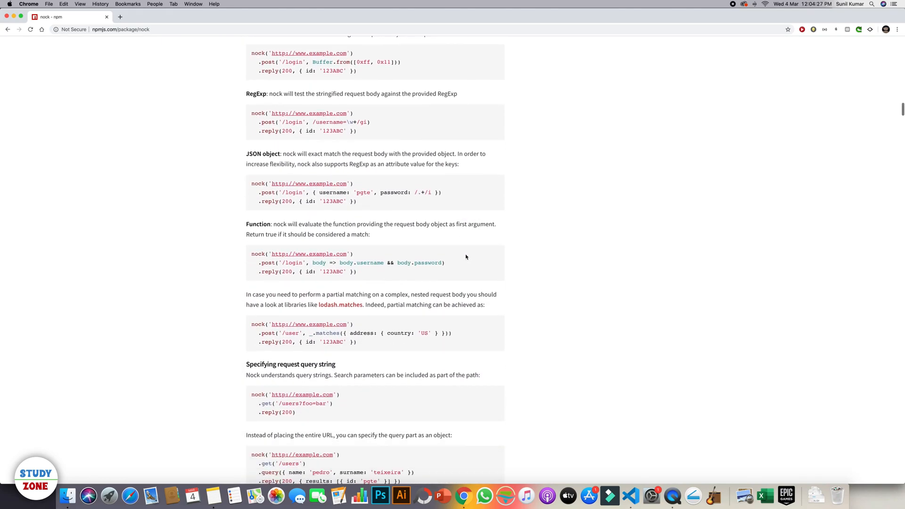